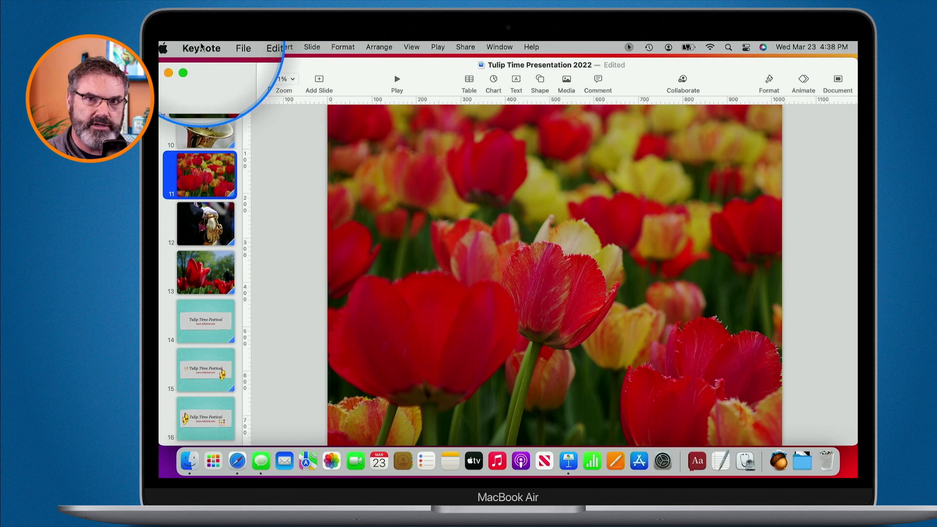
- Bring up Keynote's Preferences window from the Keynote menu, landing on Slideshow settings
click(201, 47)
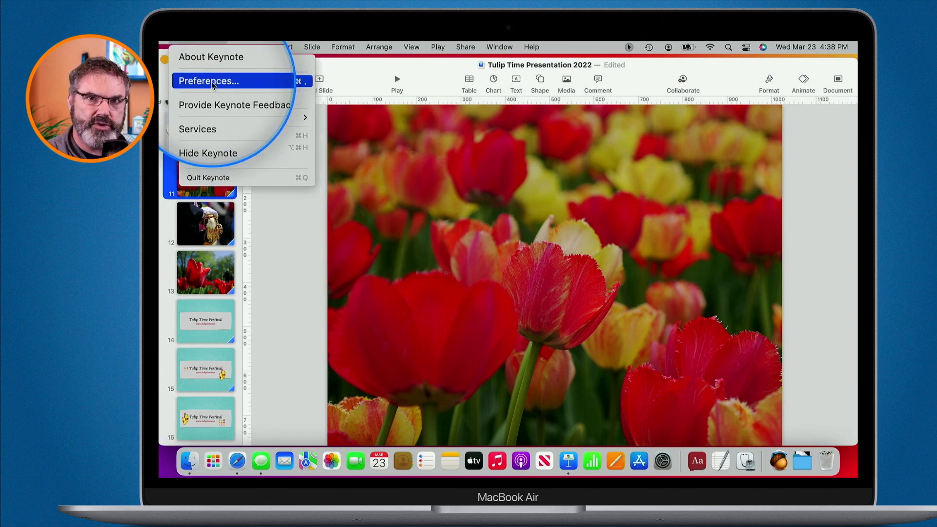
click(207, 81)
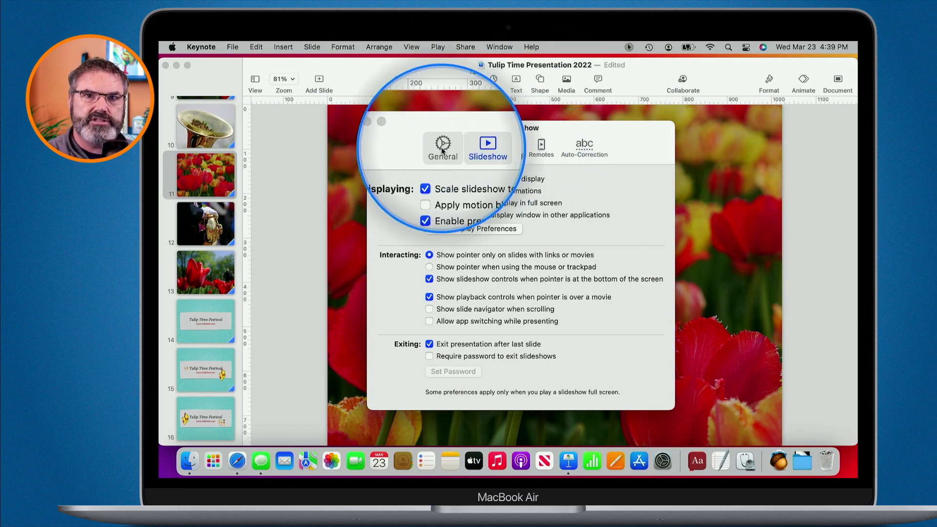
- Close Preferences and reveal the View options list with Navigator as current view
click(441, 147)
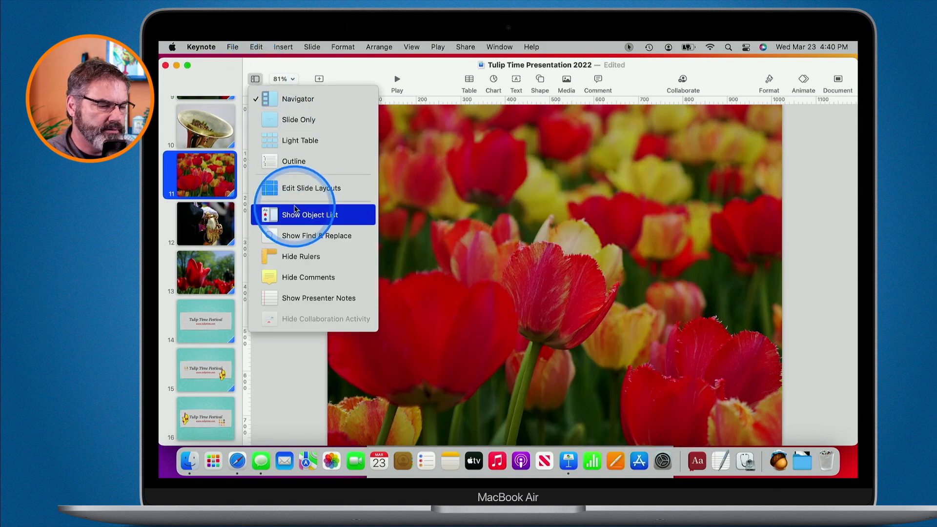
- Show the object list (P1010736.jpg) beside the slides and reopen Preferences on General
click(312, 215)
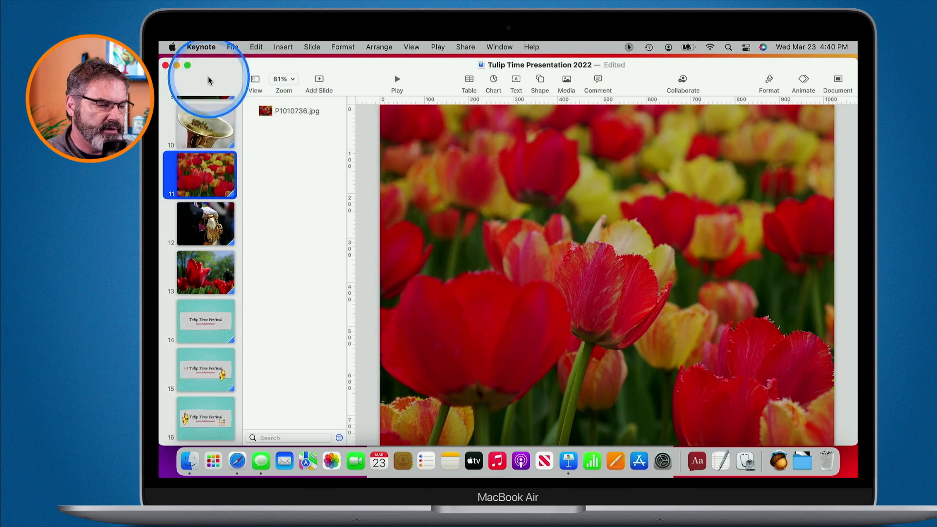
click(201, 47)
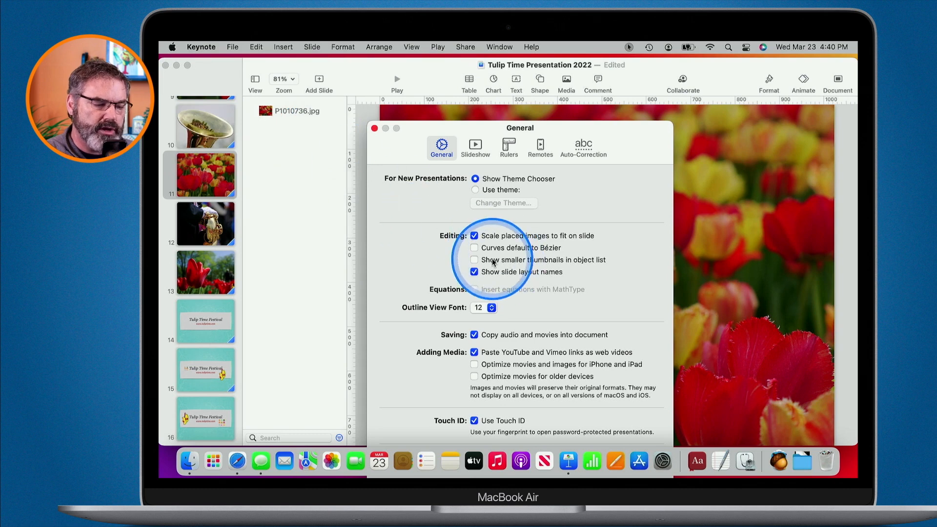
click(474, 260)
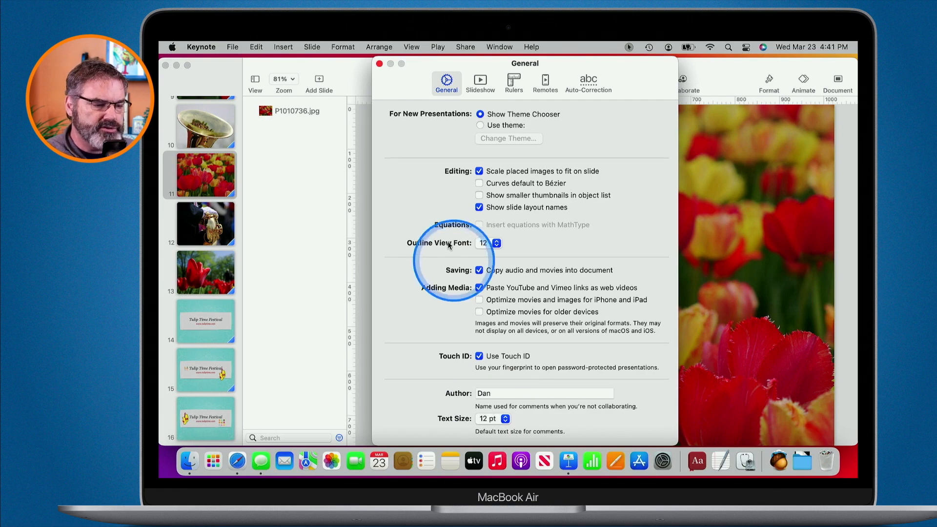
- Review the Slideshow preferences and move on to the Rulers pane
click(481, 82)
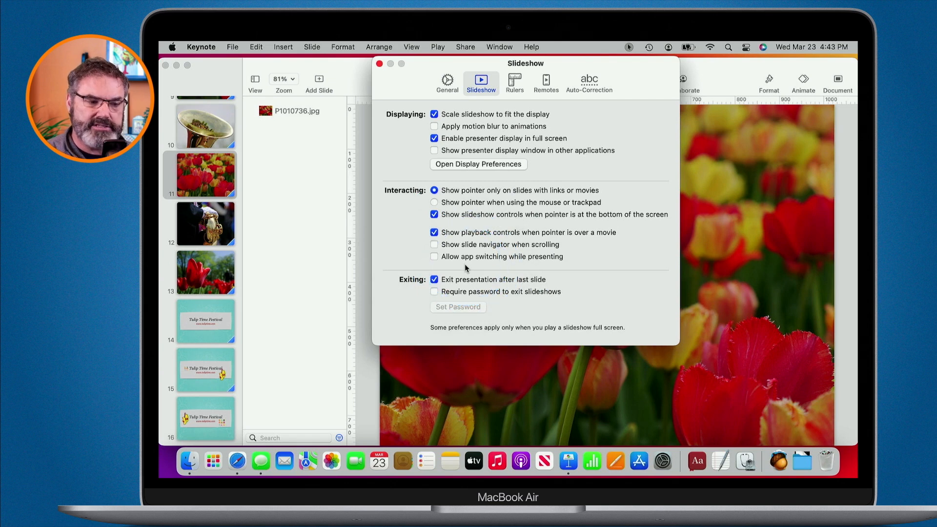
key(cmd+tab)
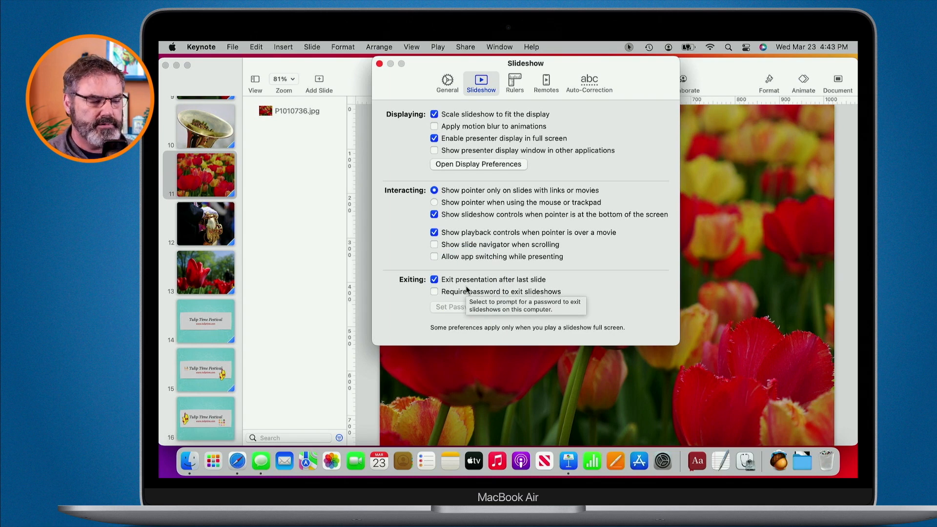
click(513, 82)
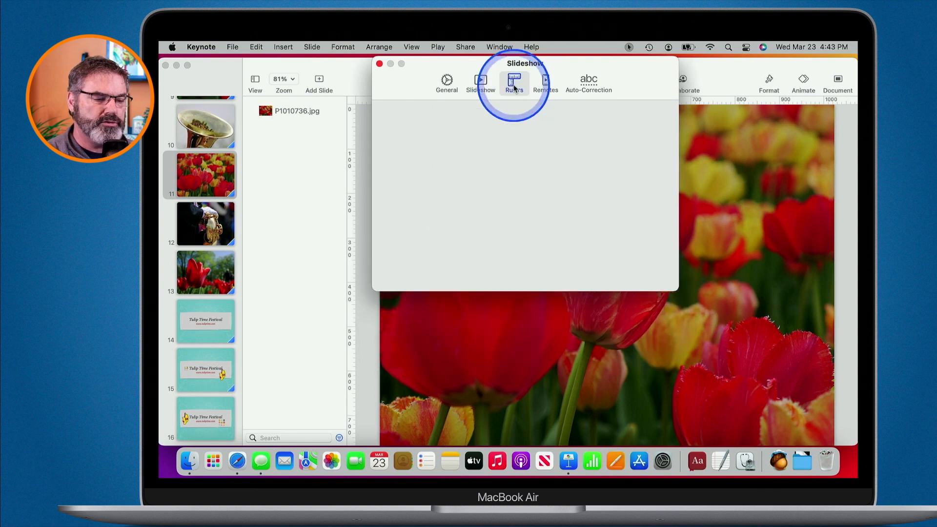
- Change the ruler units from Points to Inches in the Rulers preferences
click(512, 82)
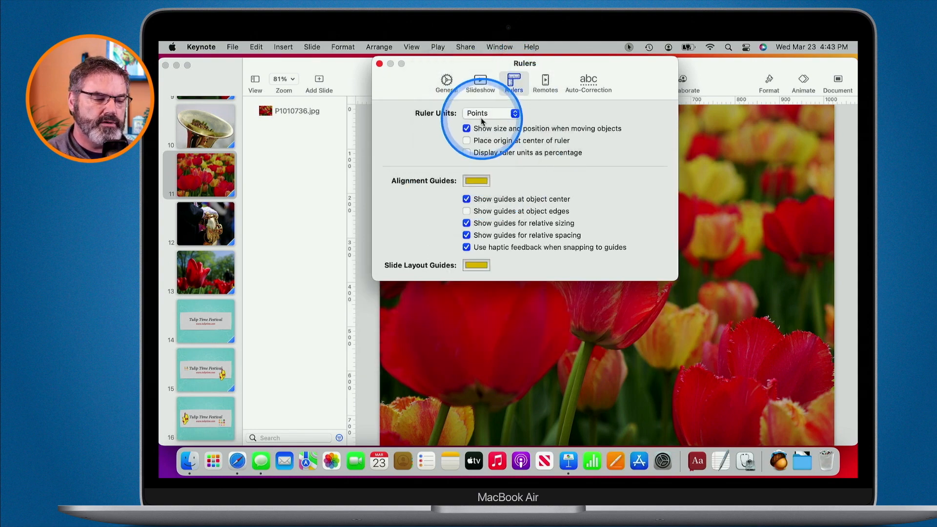
click(489, 113)
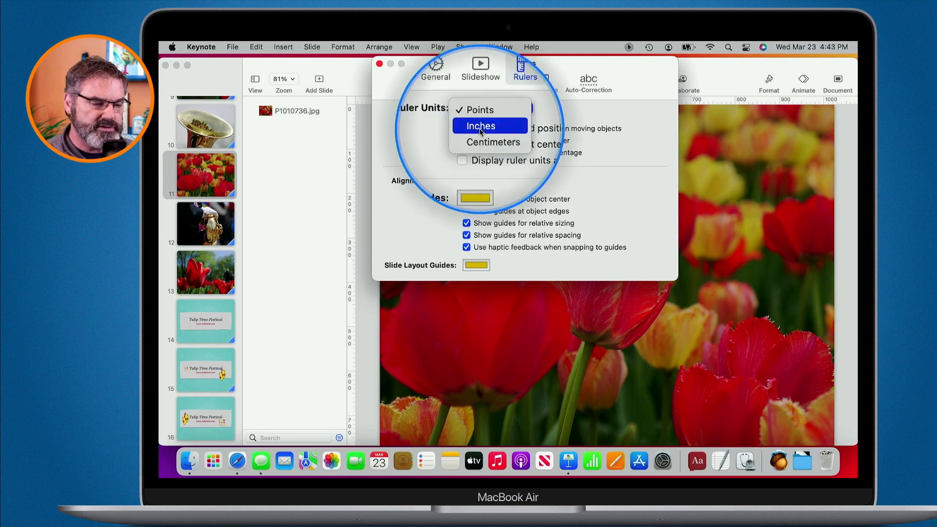
click(480, 126)
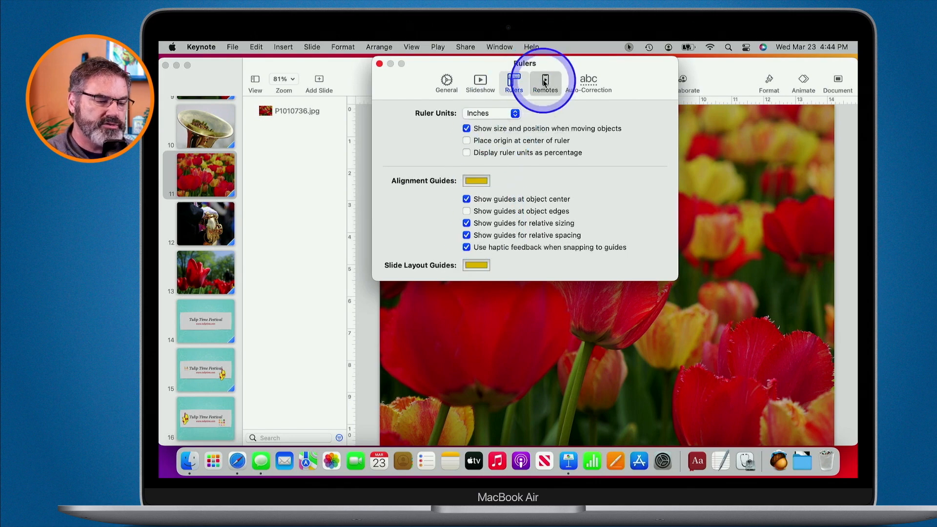
- View the Remotes settings for iPhone or iPad slideshow control, Enable left unchecked
click(544, 82)
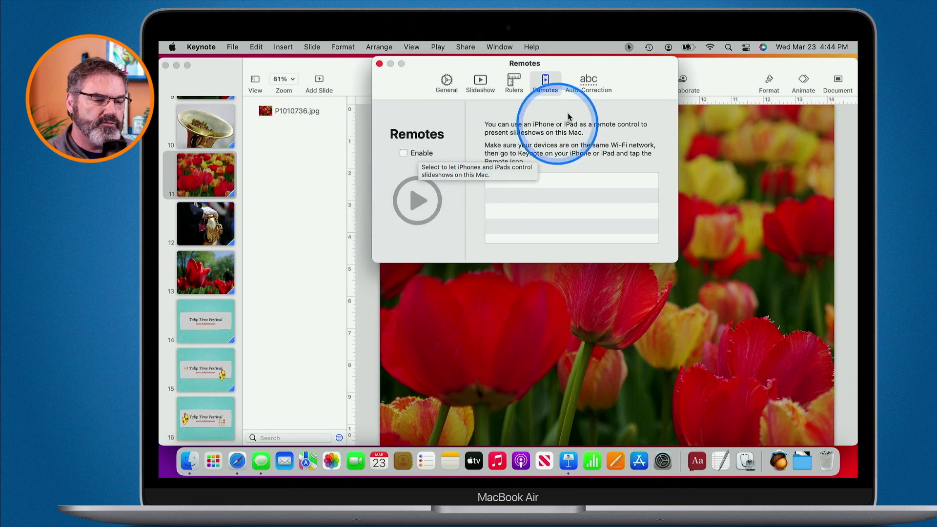
- In Auto-Correction, toggle Capitalize words automatically off and back on
click(589, 81)
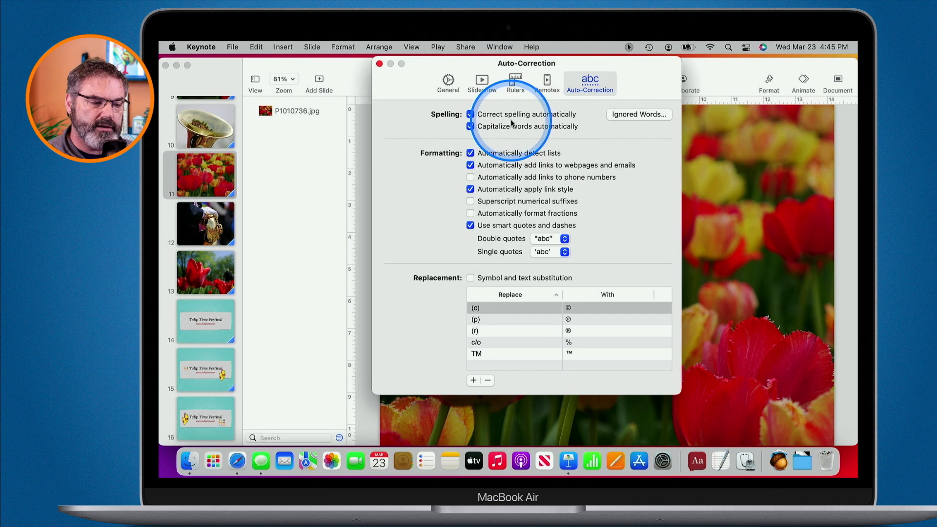
click(470, 126)
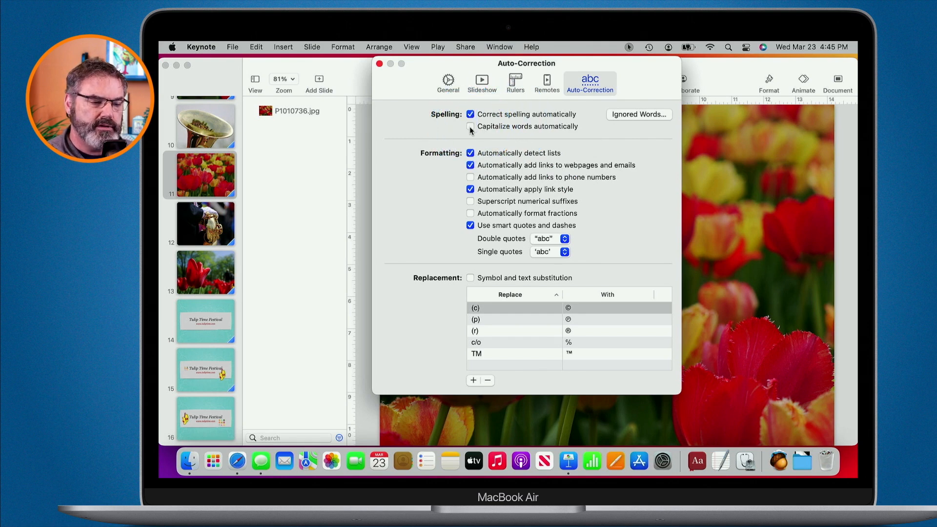
click(470, 126)
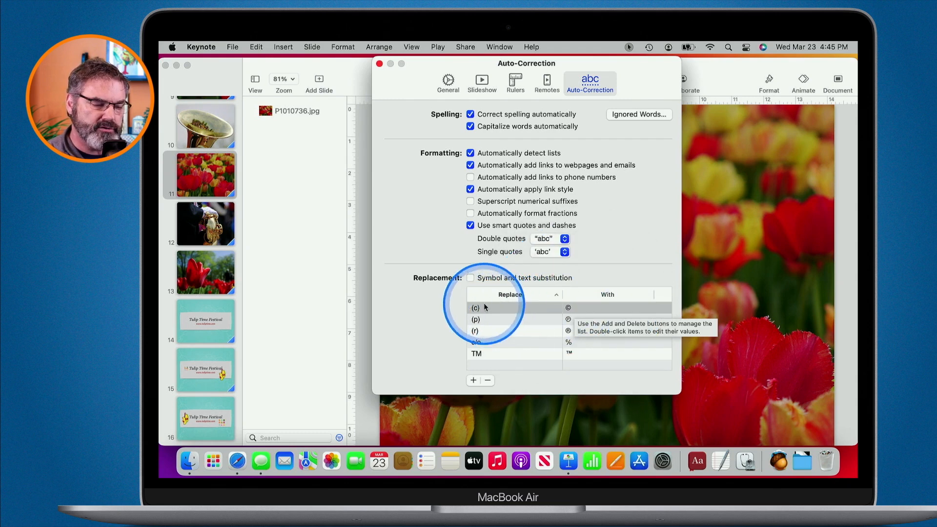
- Turn on Symbol and text substitution, then return to the General preferences
click(470, 277)
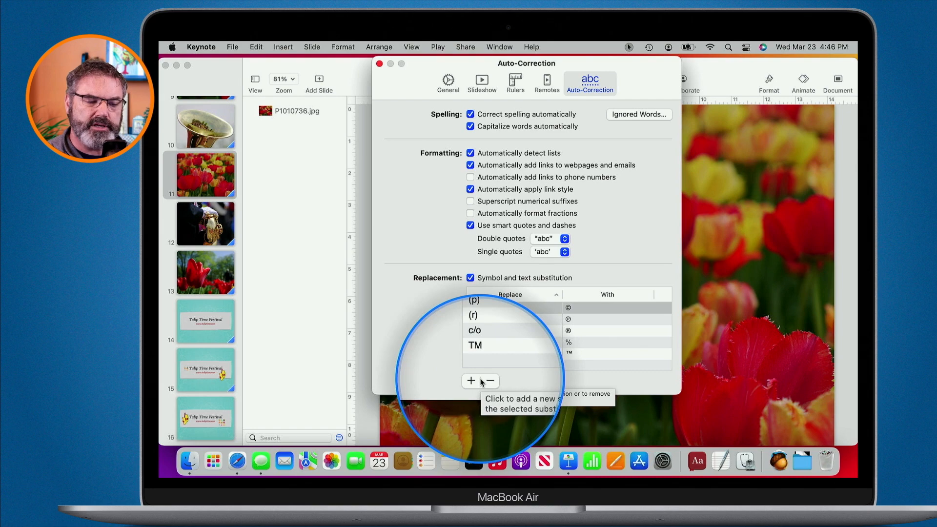
click(471, 381)
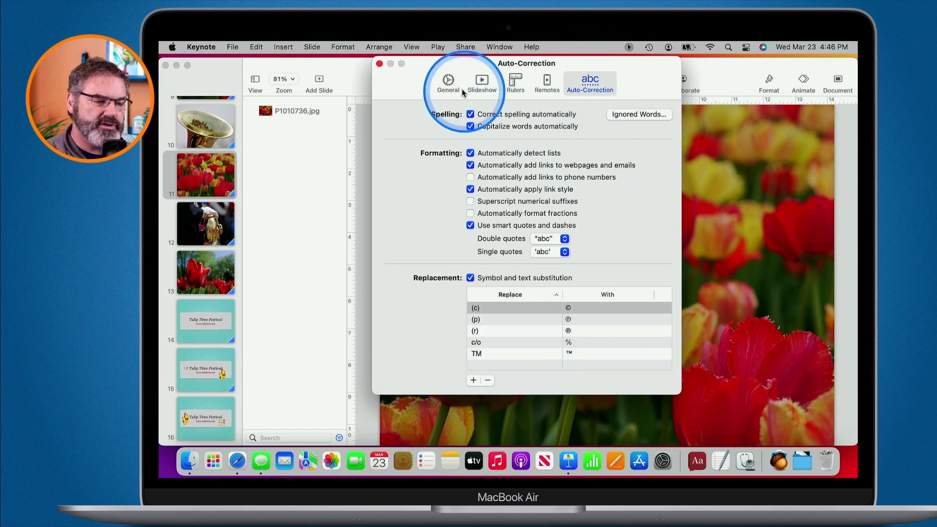
click(446, 84)
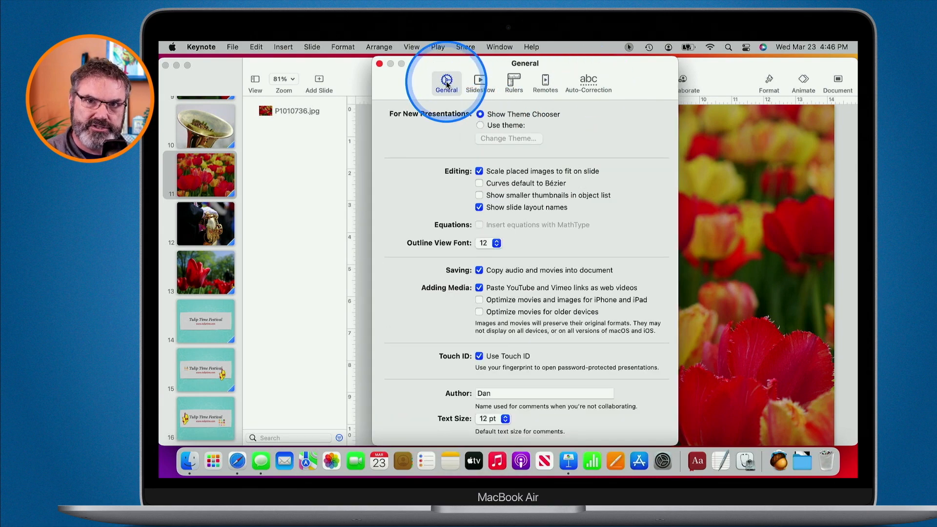